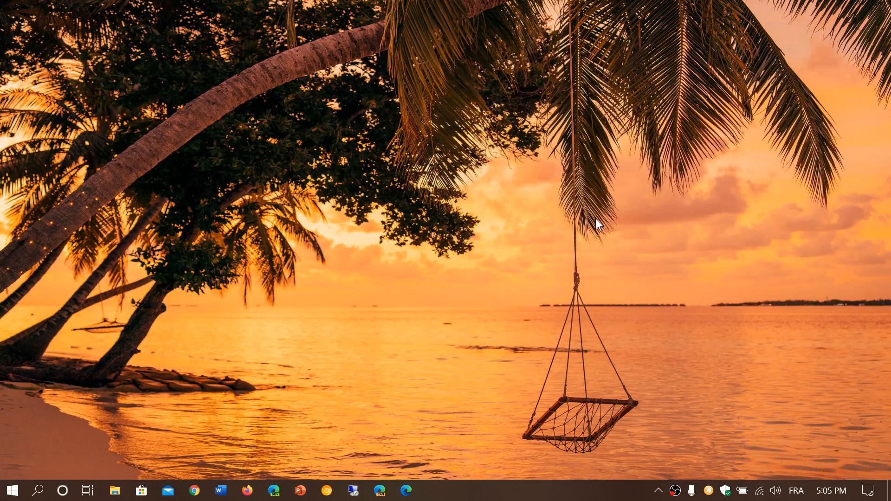
mouse_move(122, 194)
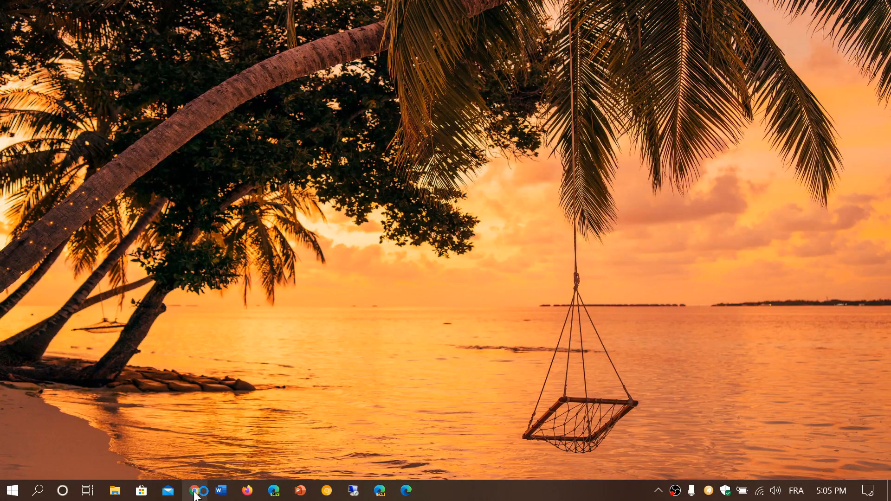
Step: Launch Google Chrome from the taskbar, landing on the Google home page
click(193, 490)
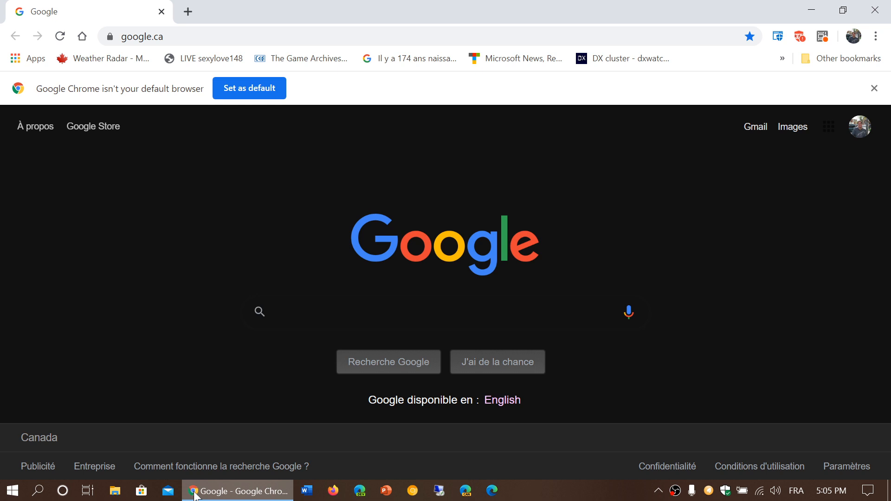
mouse_move(579, 197)
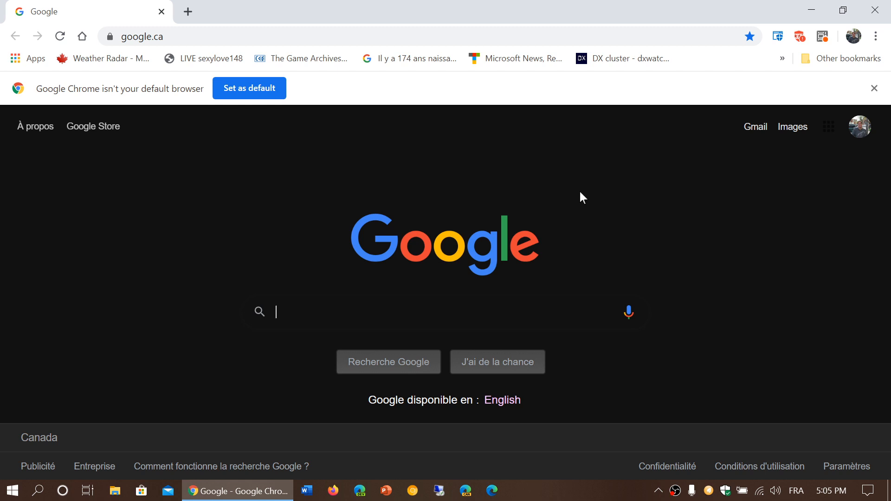
mouse_move(875, 35)
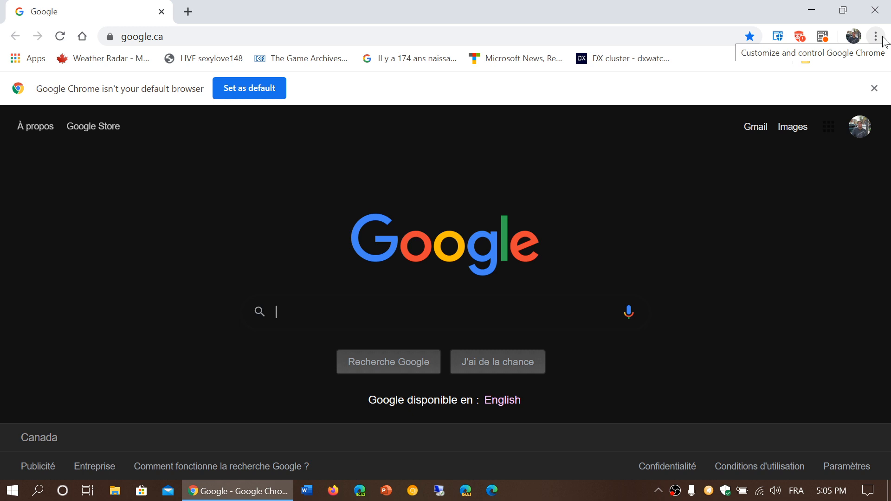
Step: Show About Google Chrome via the main menu, confirming version 80.0.3987.122 is up to date
click(875, 35)
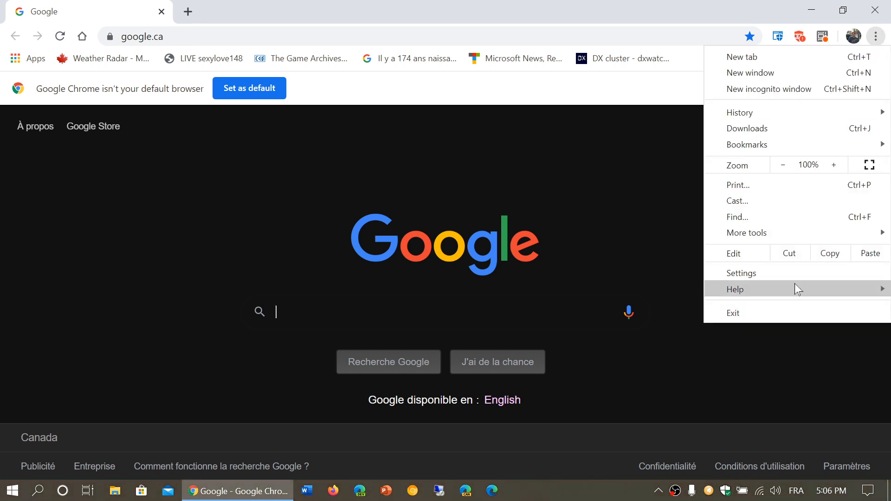
click(735, 290)
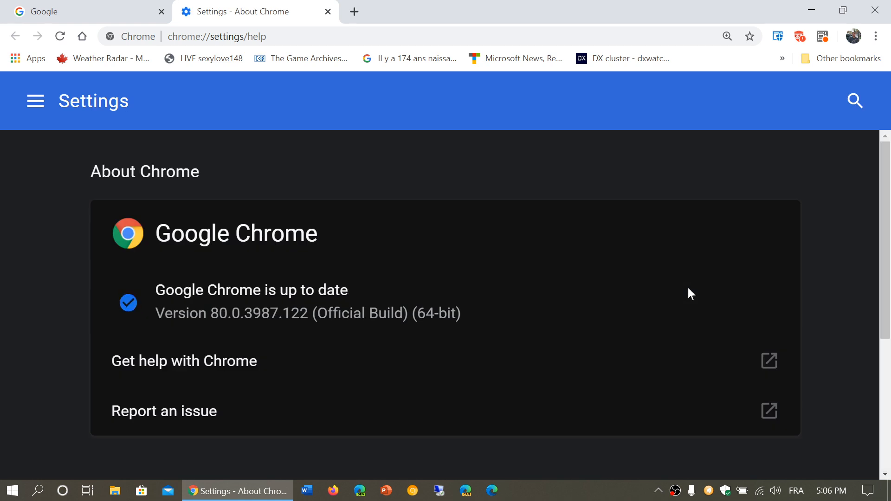